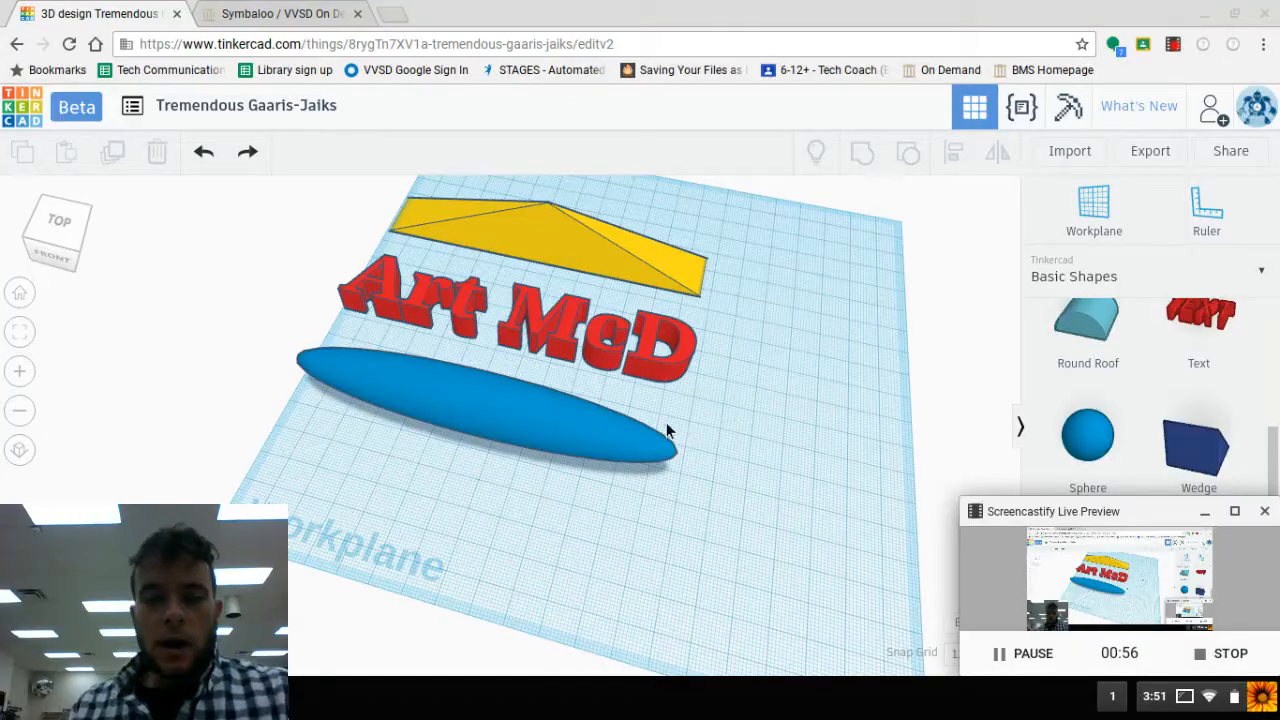
# Delete the old yellow roof, red text and blue ellipsoid, leaving the workplane empty
pyautogui.moveTo(668, 432); pyautogui.dragTo(608, 450)
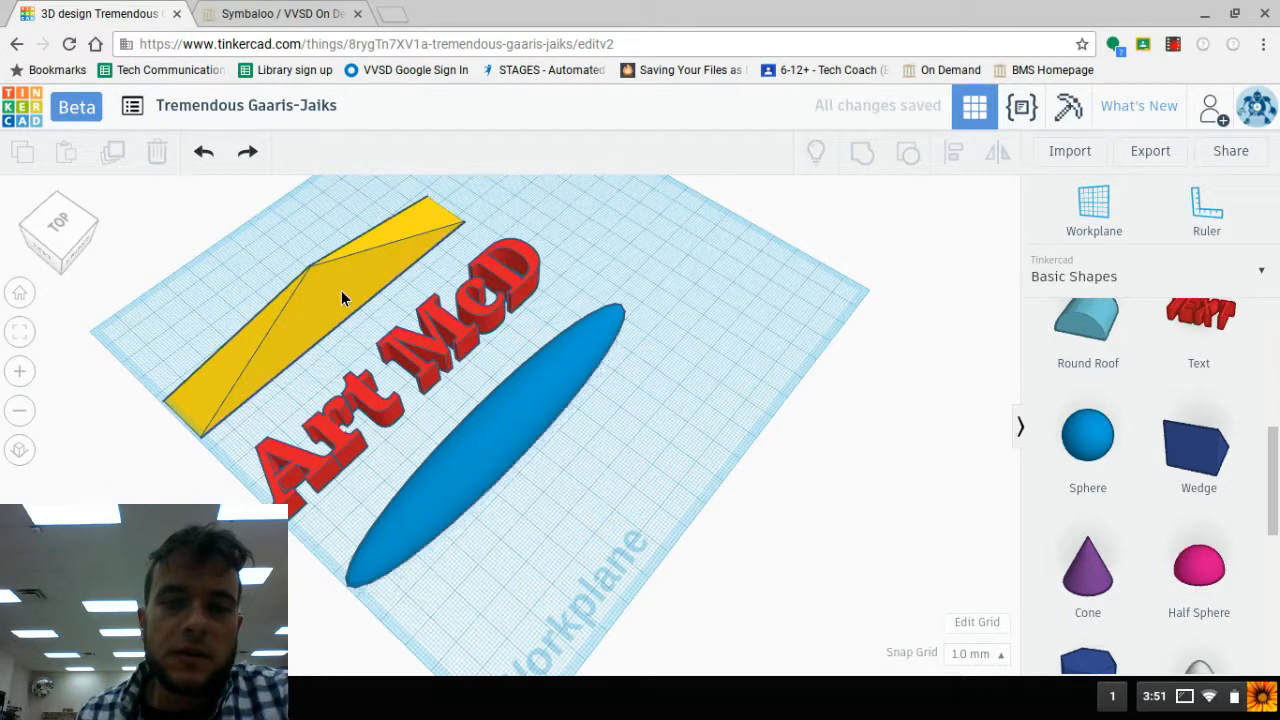
pyautogui.click(350, 300)
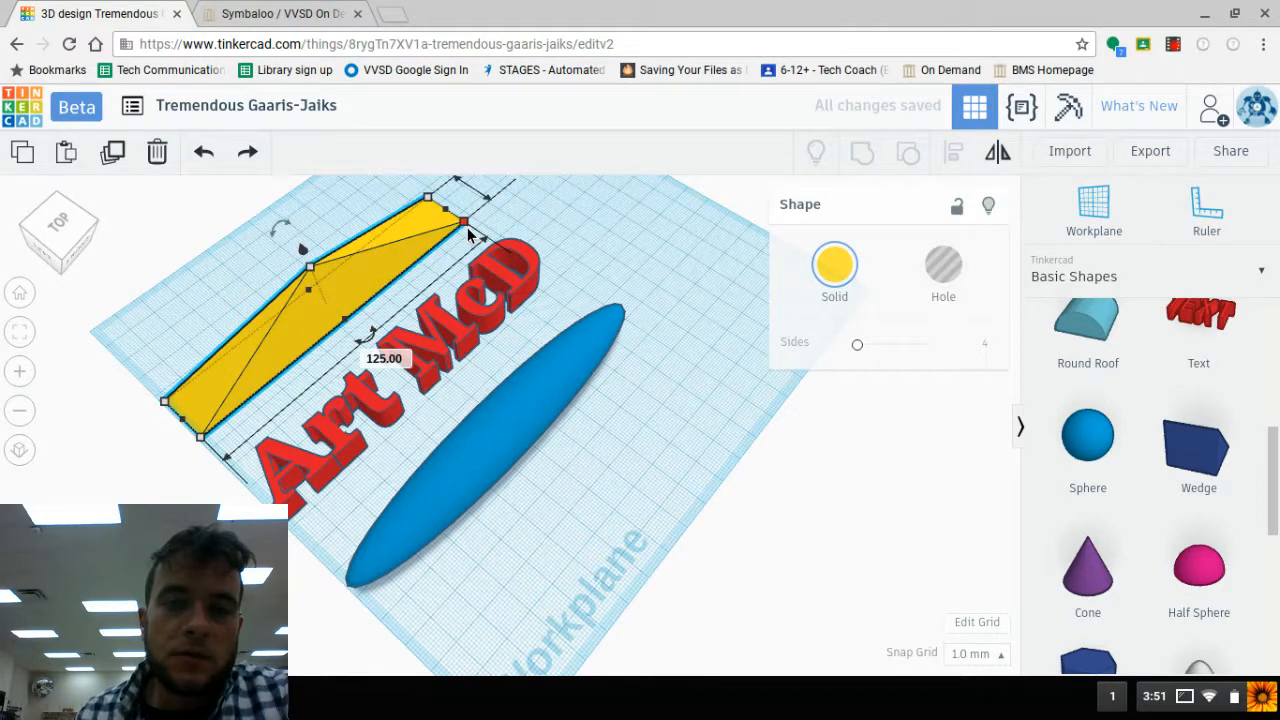
pyautogui.click(400, 370)
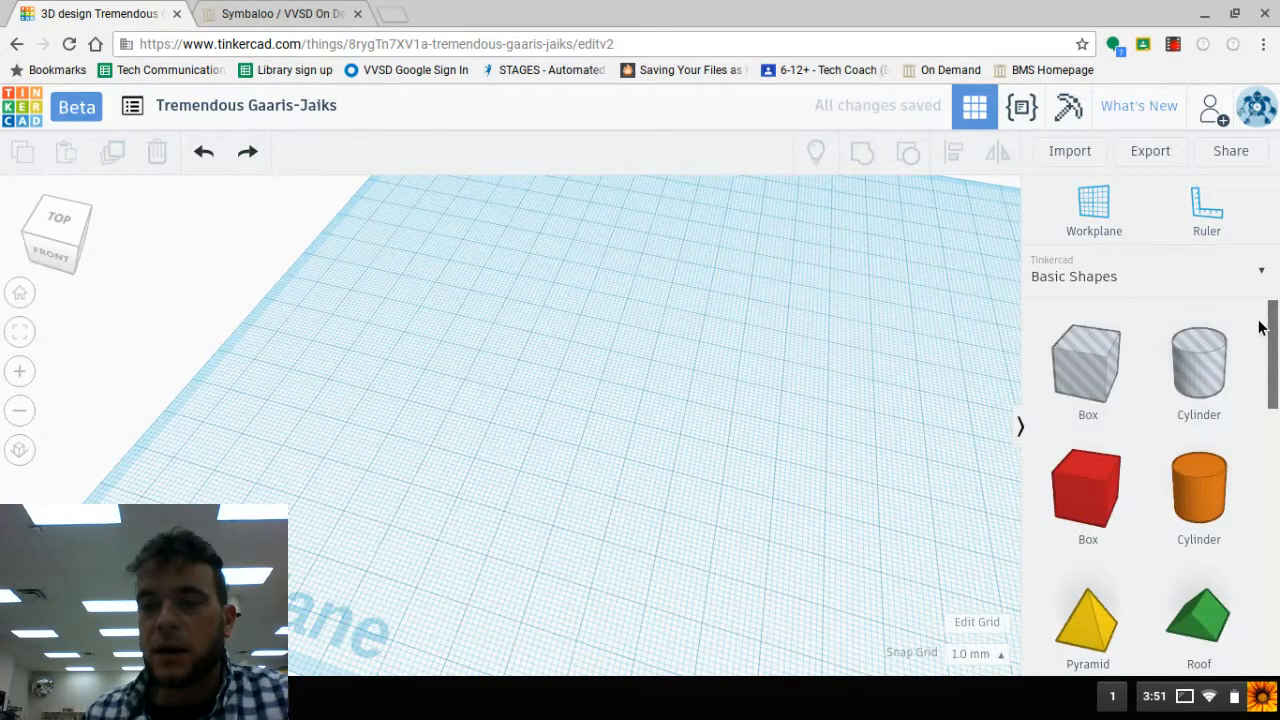
# Drop a red Box from Basic Shapes onto the centre of the empty workplane
pyautogui.click(1088, 490)
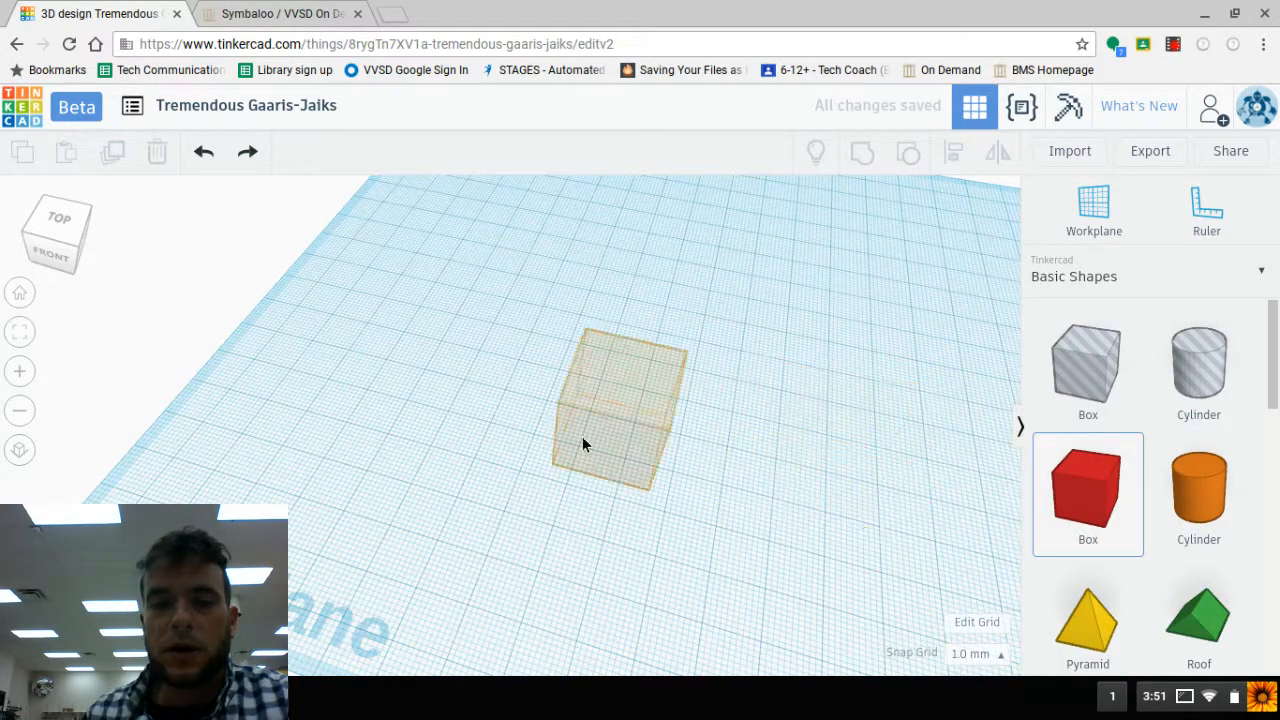
pyautogui.click(618, 410)
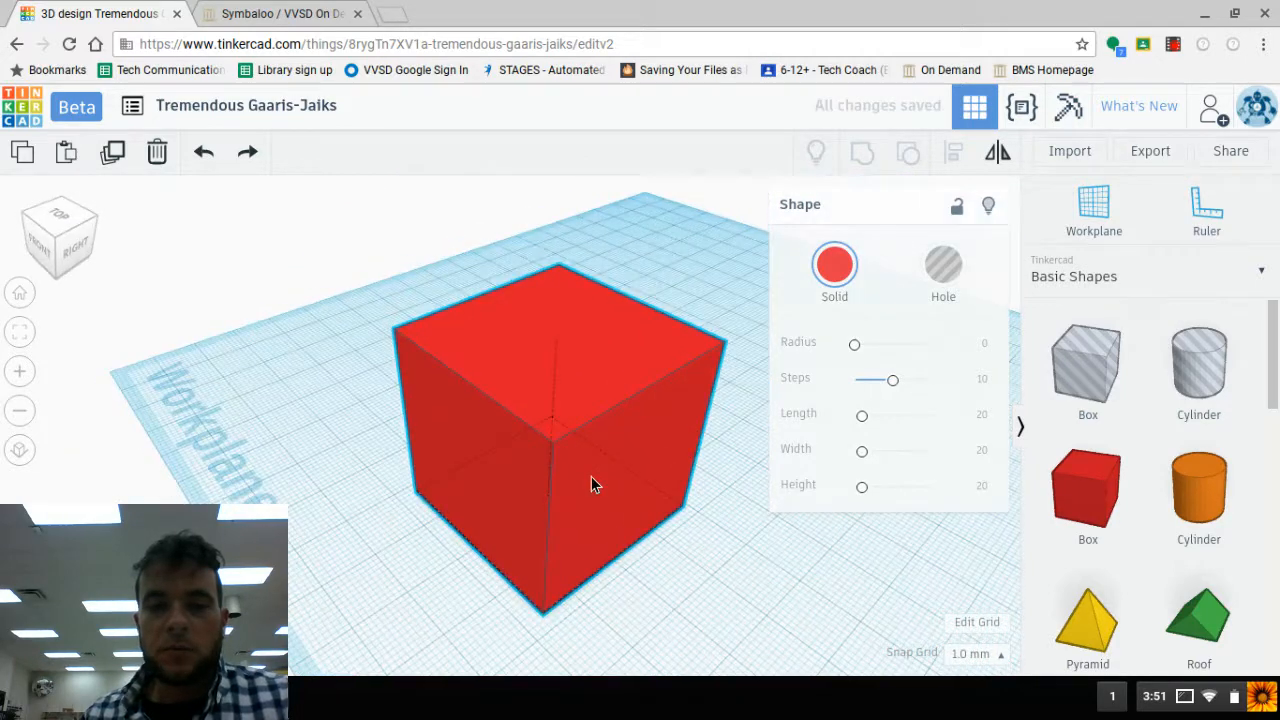
pyautogui.moveTo(596, 486); pyautogui.dragTo(704, 504)
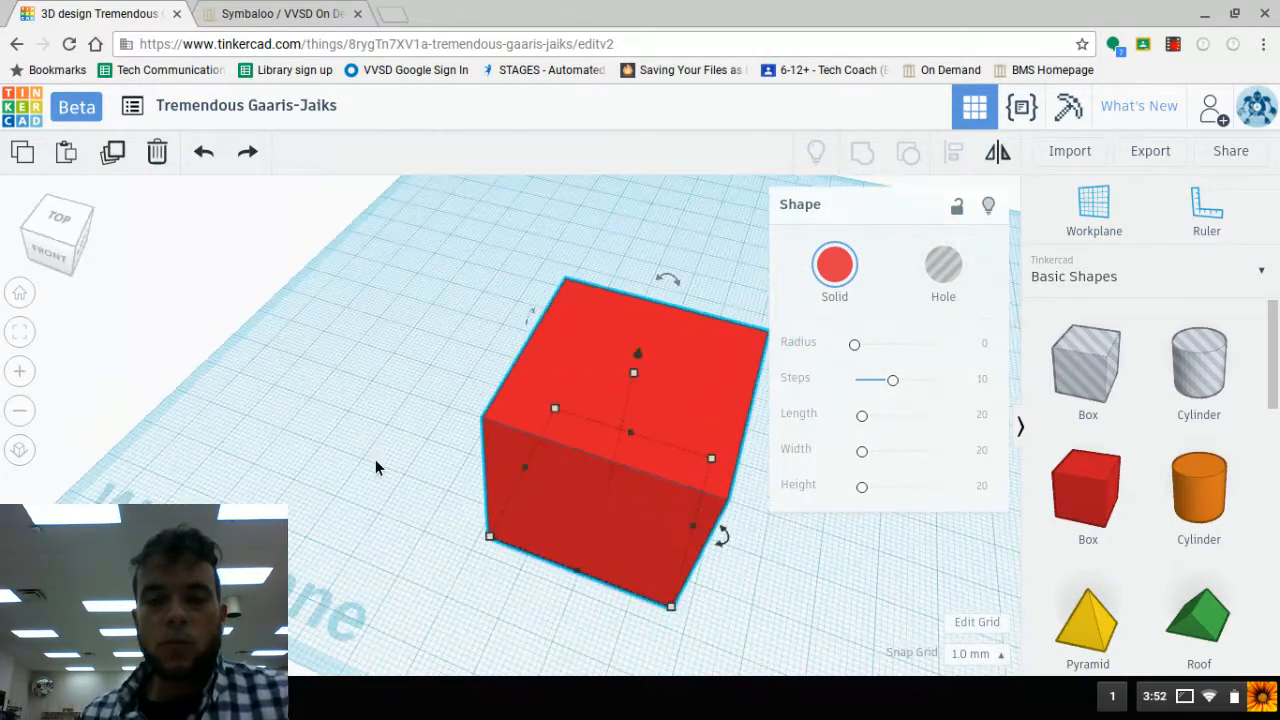
pyautogui.moveTo(1198, 490)
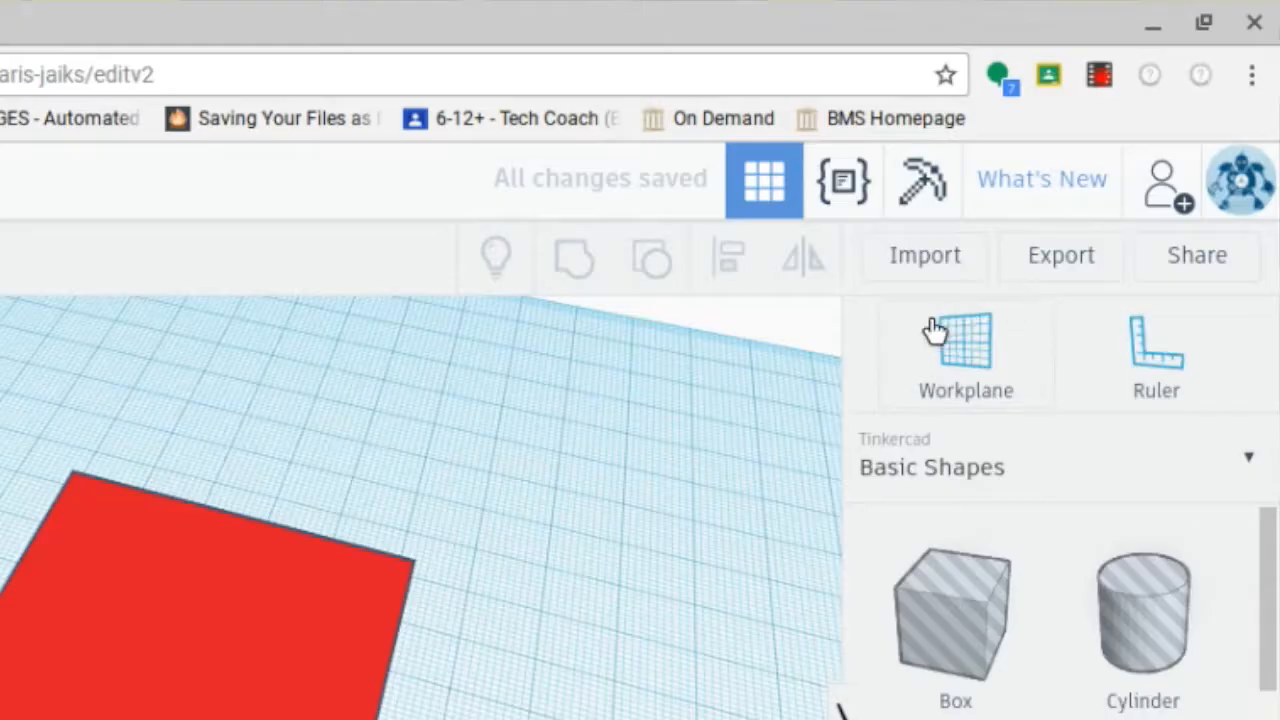
pyautogui.moveTo(996, 360)
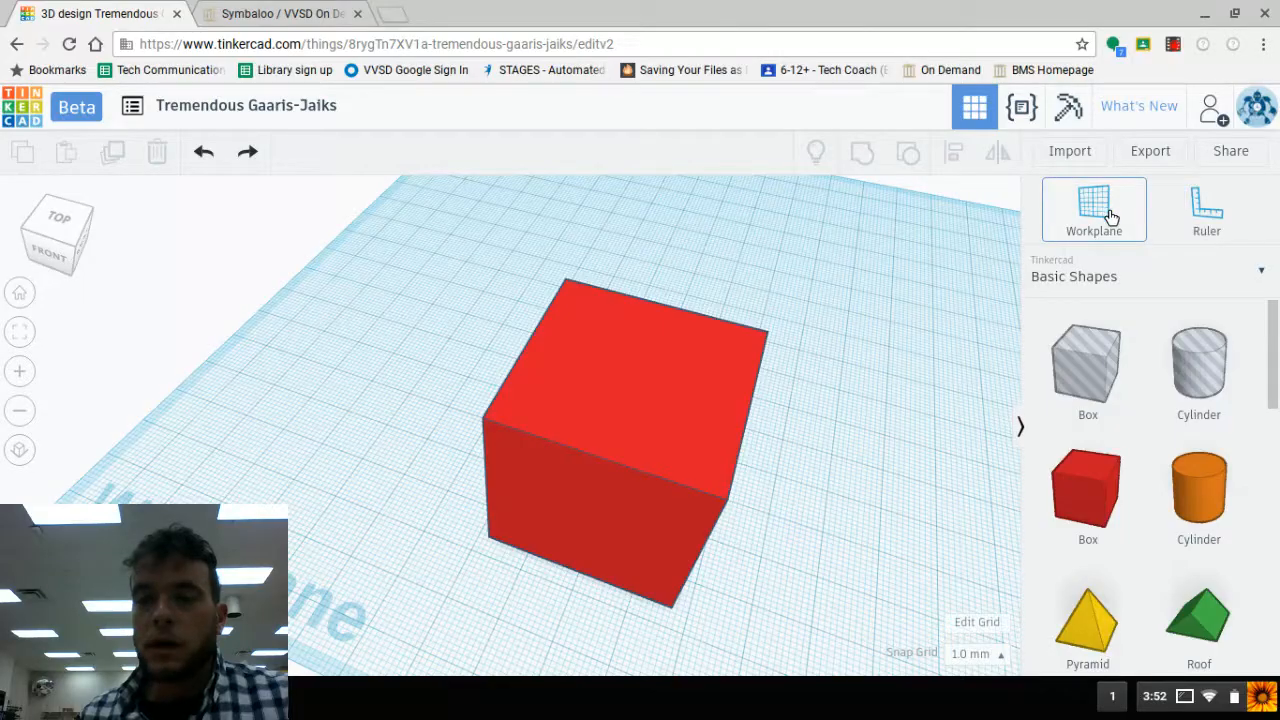
pyautogui.moveTo(864, 352)
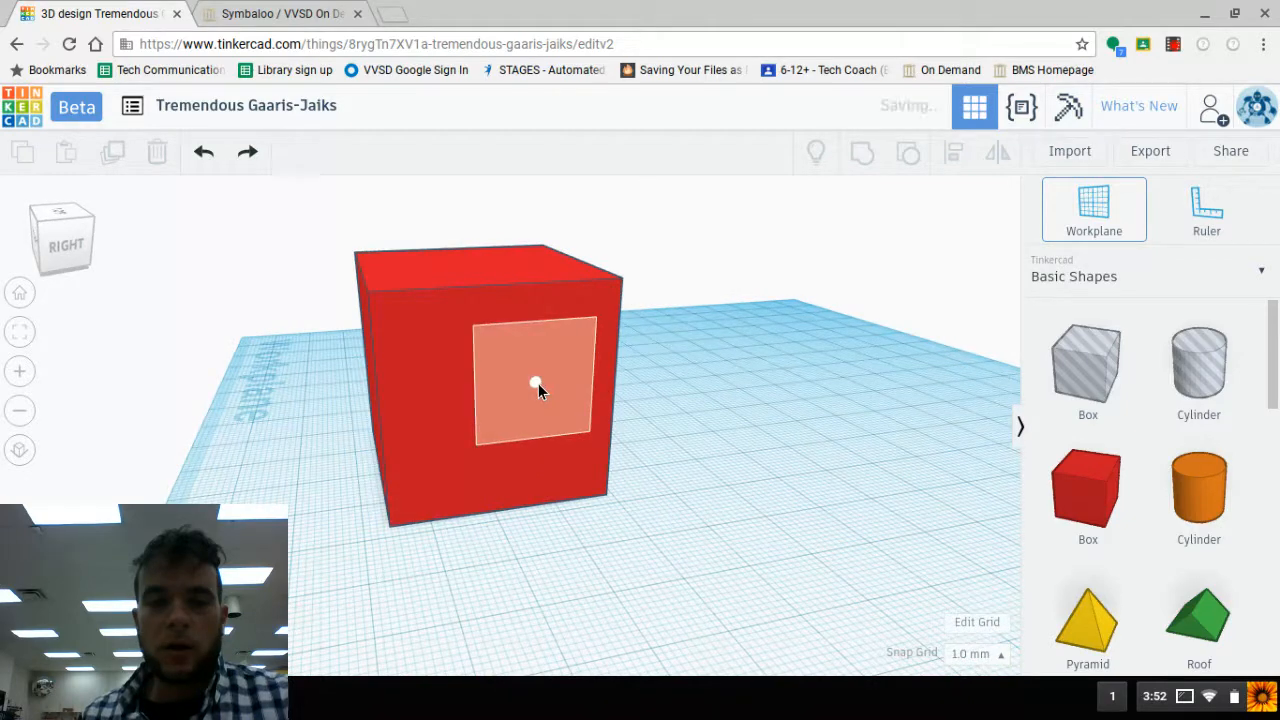
# Place an orange cylinder on the relocated workplane on the box's side face
pyautogui.moveTo(540, 390); pyautogui.dragTo(380, 400)
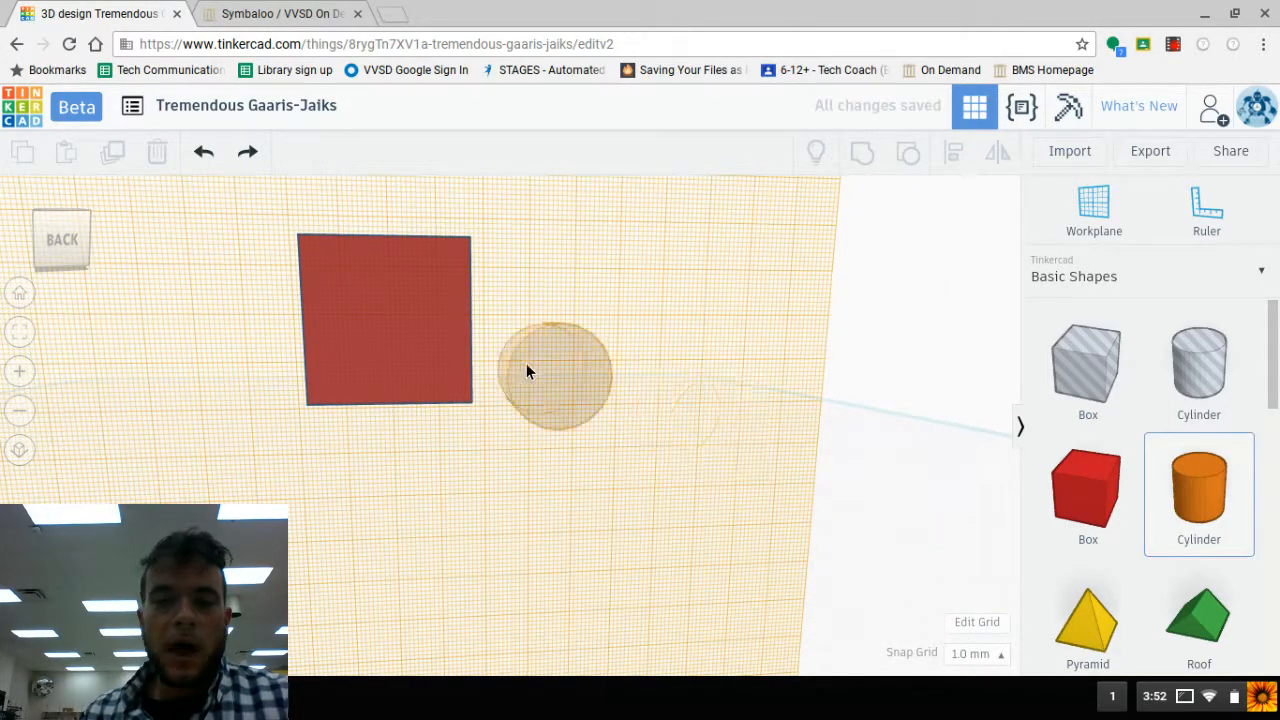
pyautogui.moveTo(556, 376); pyautogui.dragTo(384, 318)
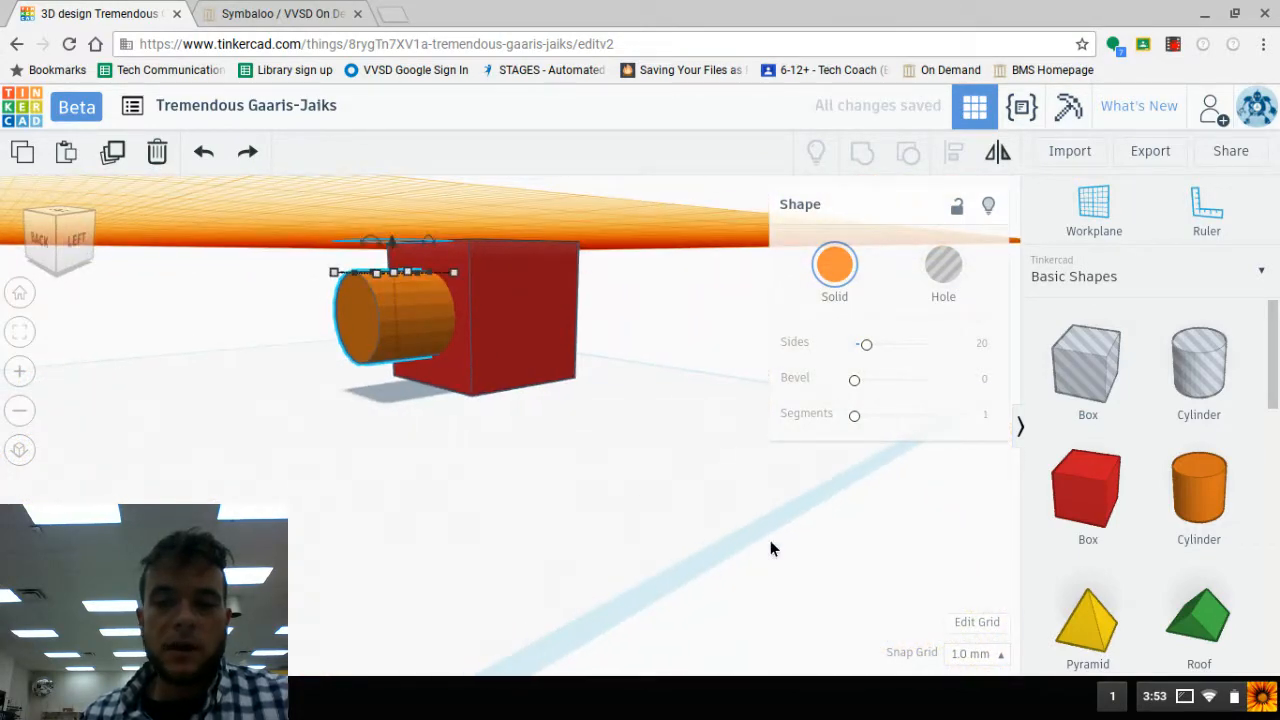
pyautogui.moveTo(728, 562)
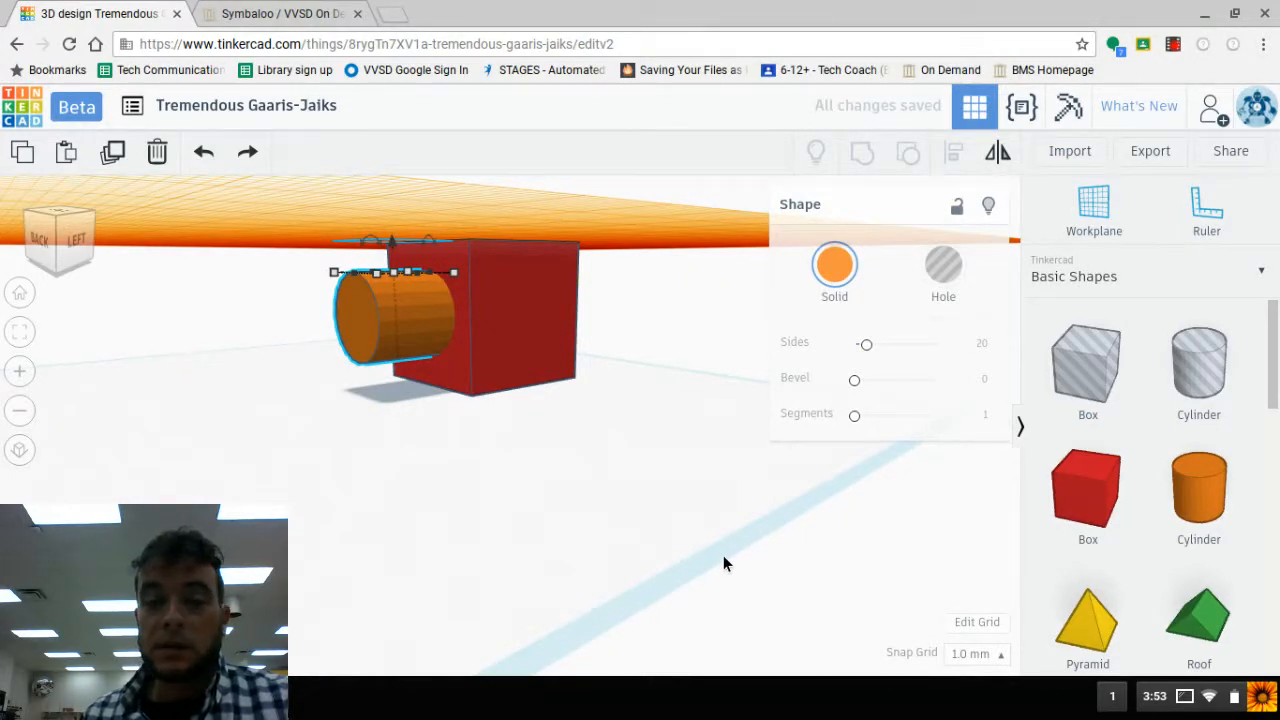
pyautogui.moveTo(588, 348)
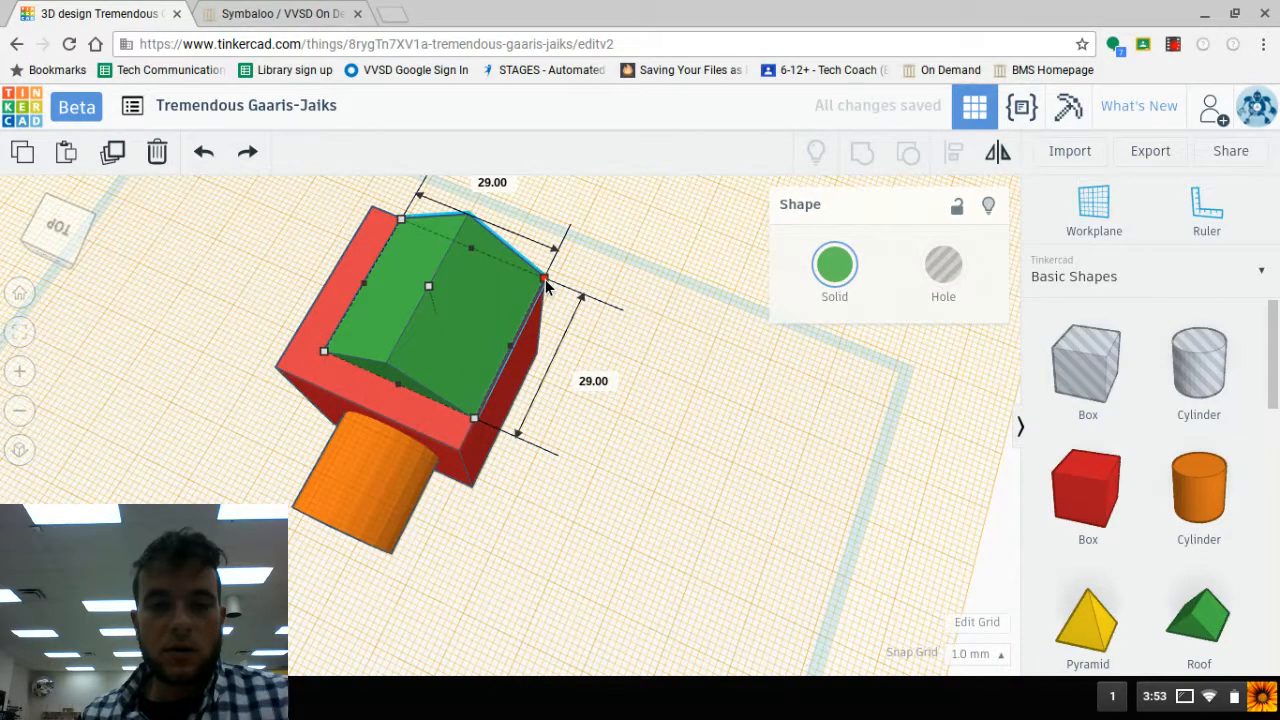
# Stretch the green roof to 29 by 29 mm so it covers the box top
pyautogui.moveTo(544, 284); pyautogui.dragTo(290, 376)
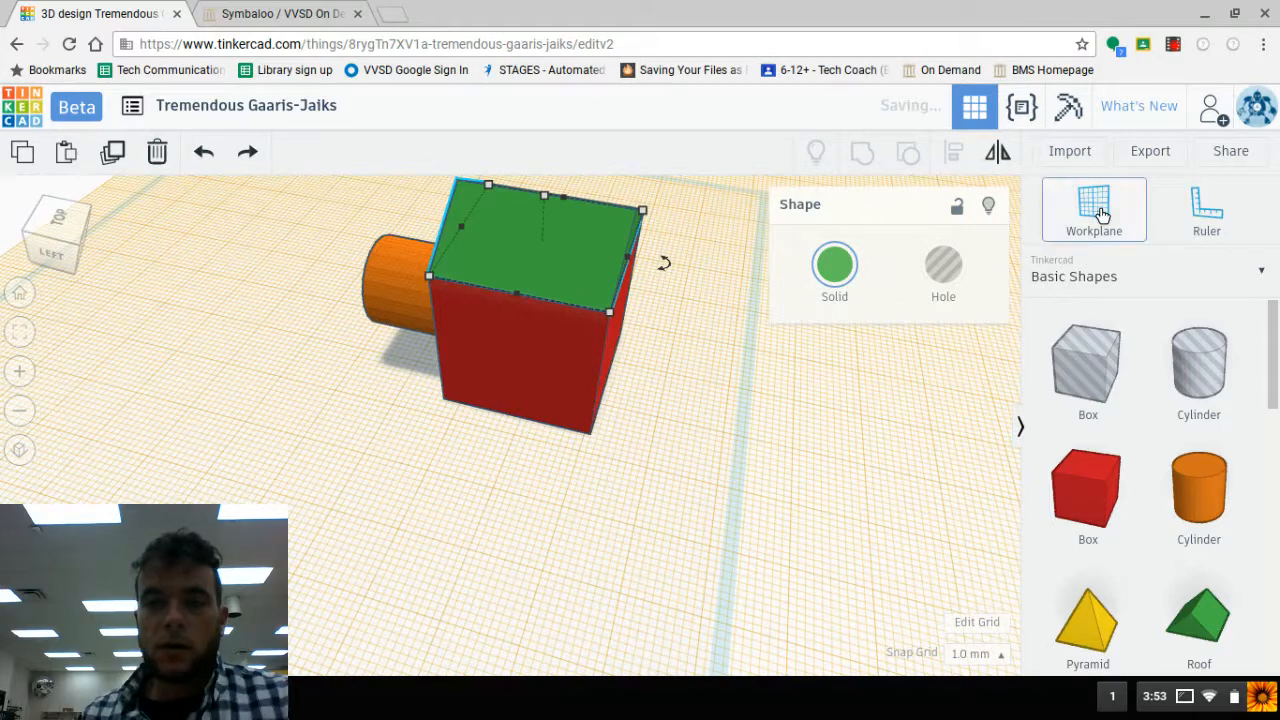
# Relocate the workplane to another box face and add a red Text shape reading '3'
pyautogui.click(512, 364)
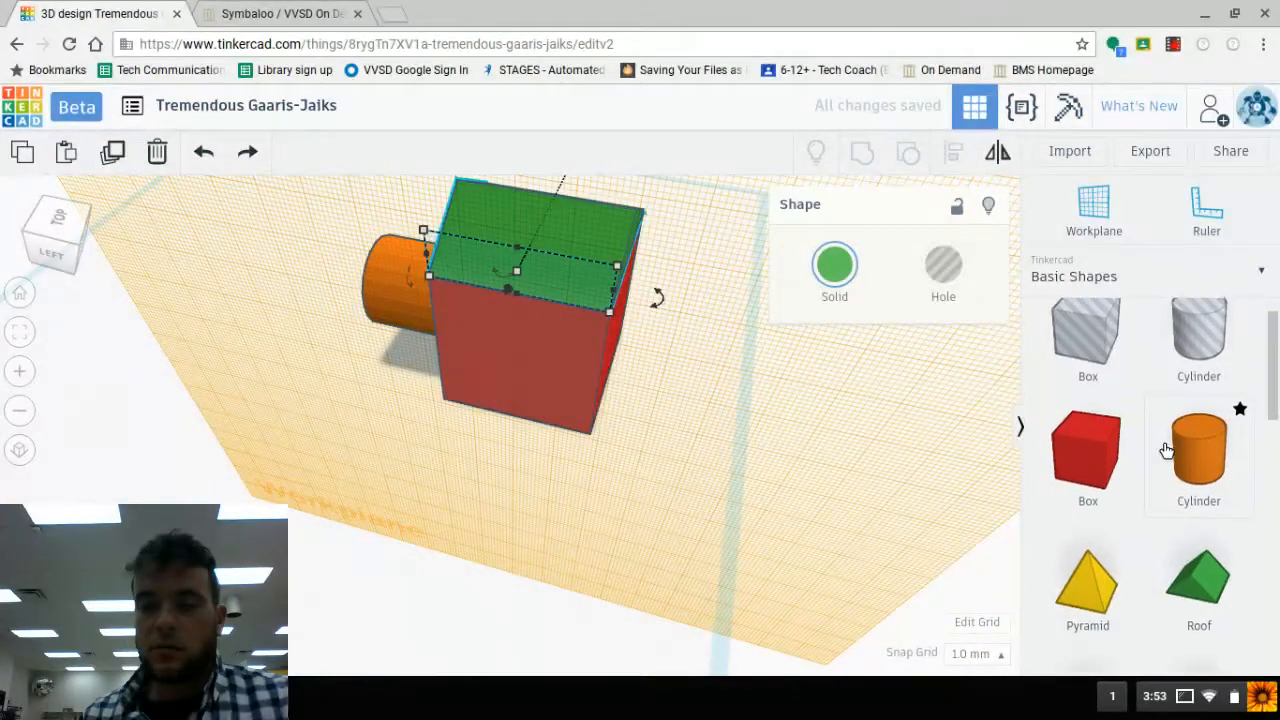
pyautogui.scroll(-3)
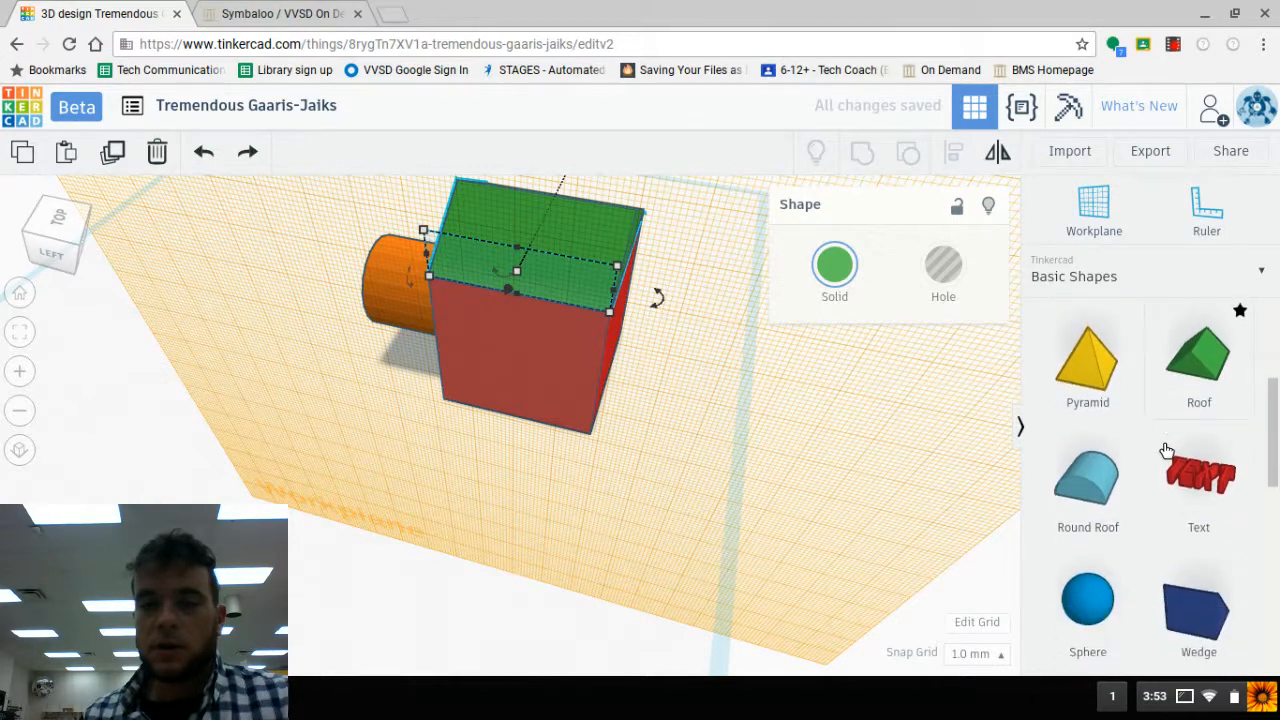
pyautogui.click(1198, 476)
pyautogui.write('<')
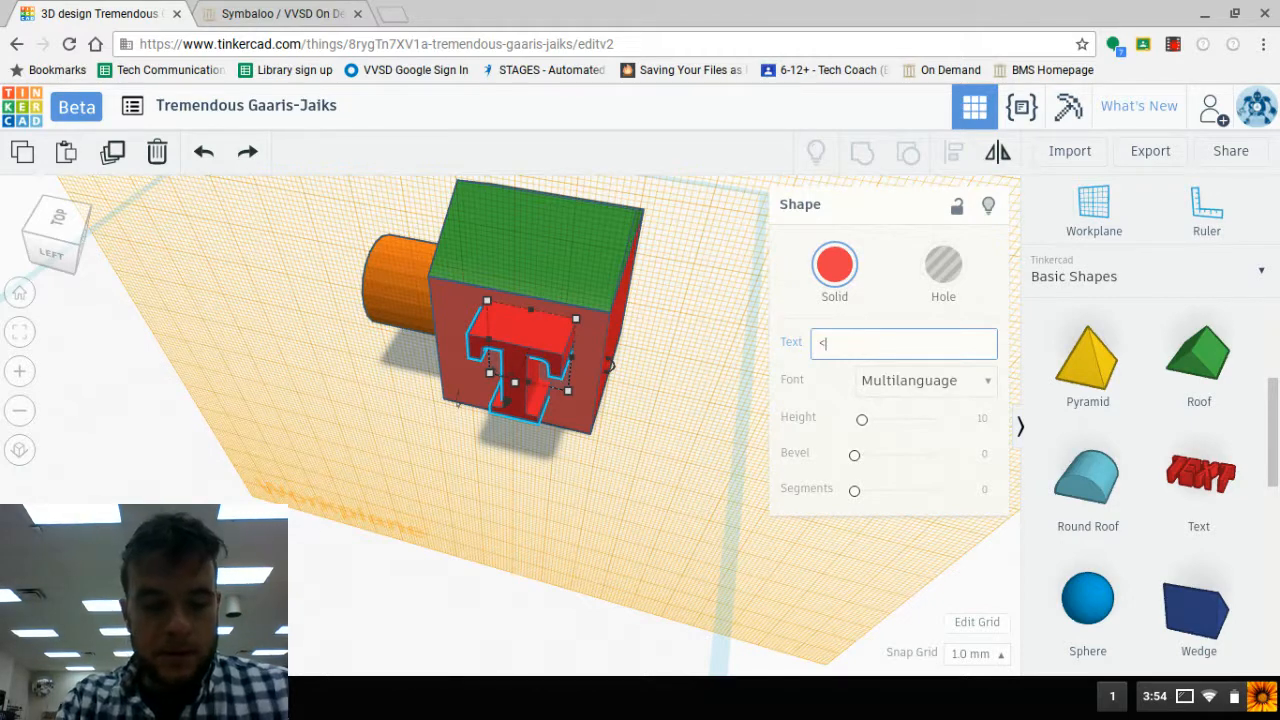
pyautogui.write('3')
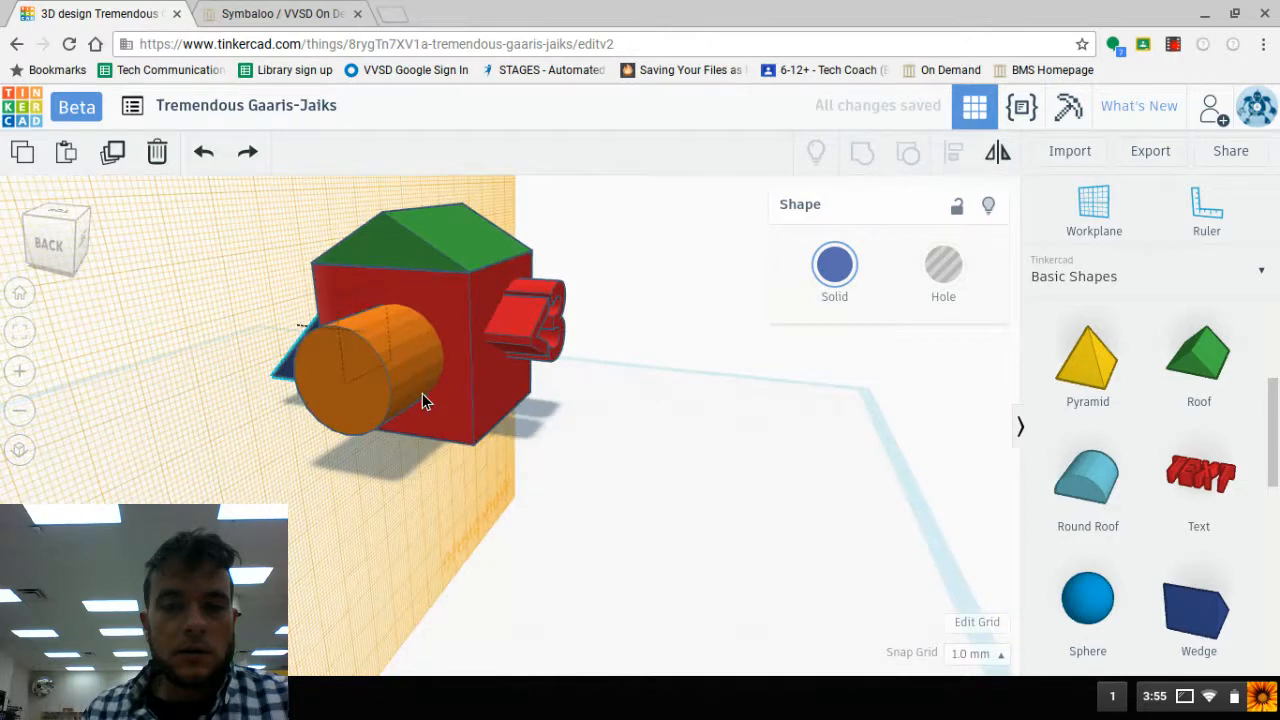
# Orbit the model to check the sphere and wedge attached to the remaining faces
pyautogui.moveTo(420, 400); pyautogui.dragTo(500, 384)
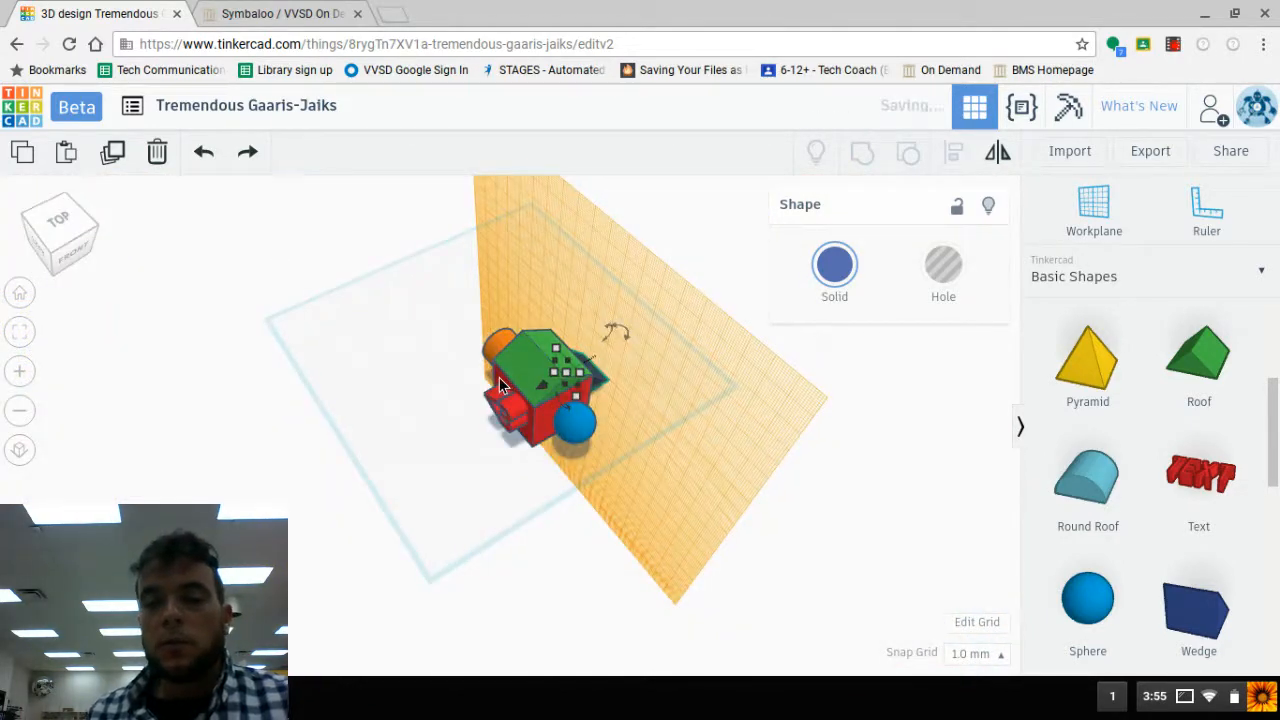